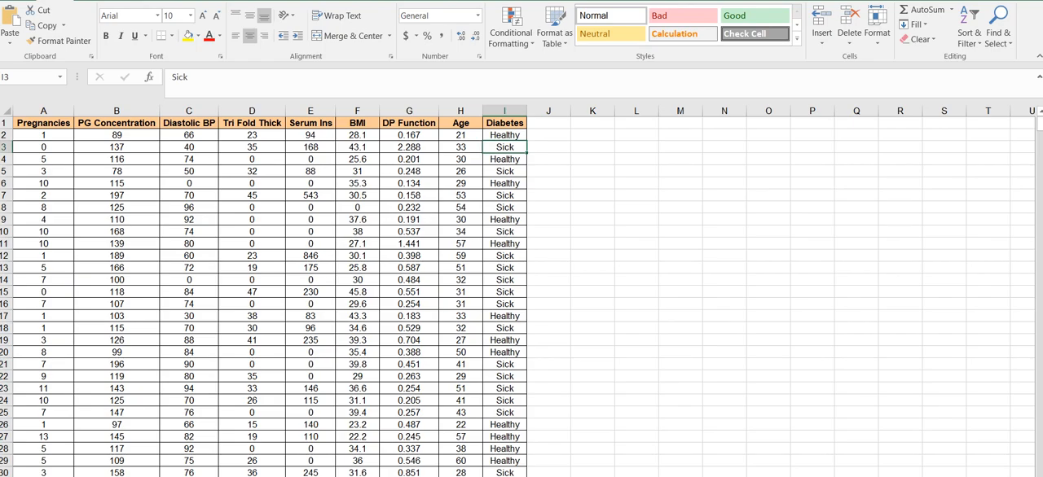
# Step: Highlight the first labelled patient records and their Diabetes outcomes, then clear the highlight
pyautogui.moveTo(42, 135); pyautogui.dragTo(117, 159)
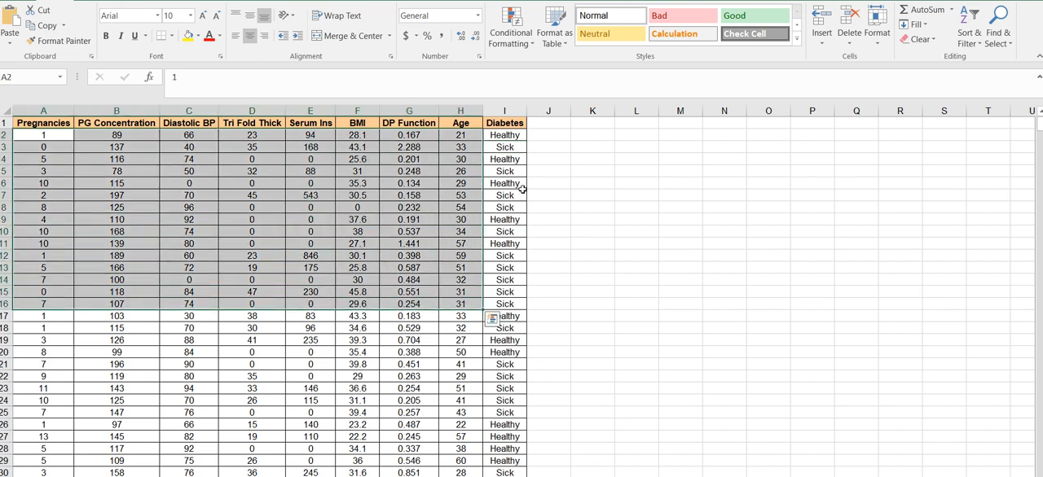
pyautogui.moveTo(505, 135); pyautogui.dragTo(505, 267)
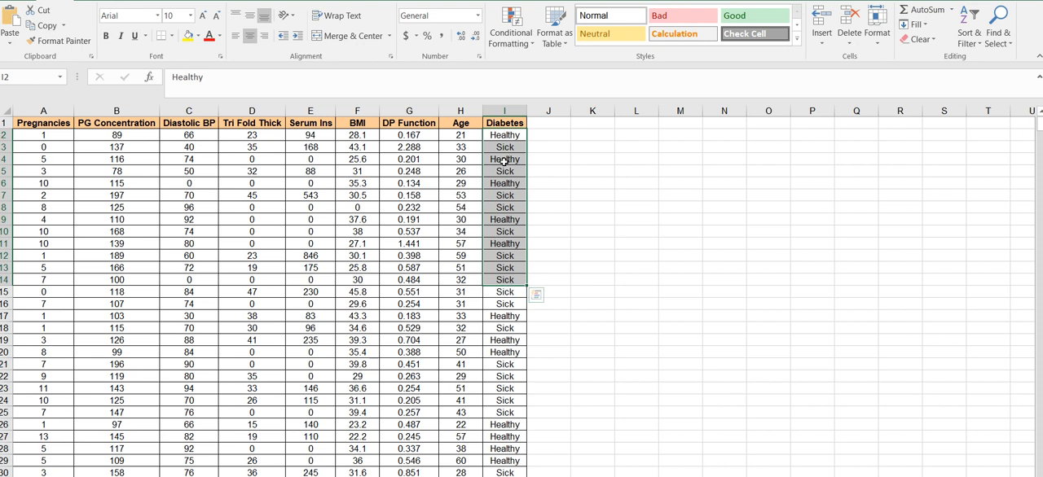
pyautogui.click(505, 147)
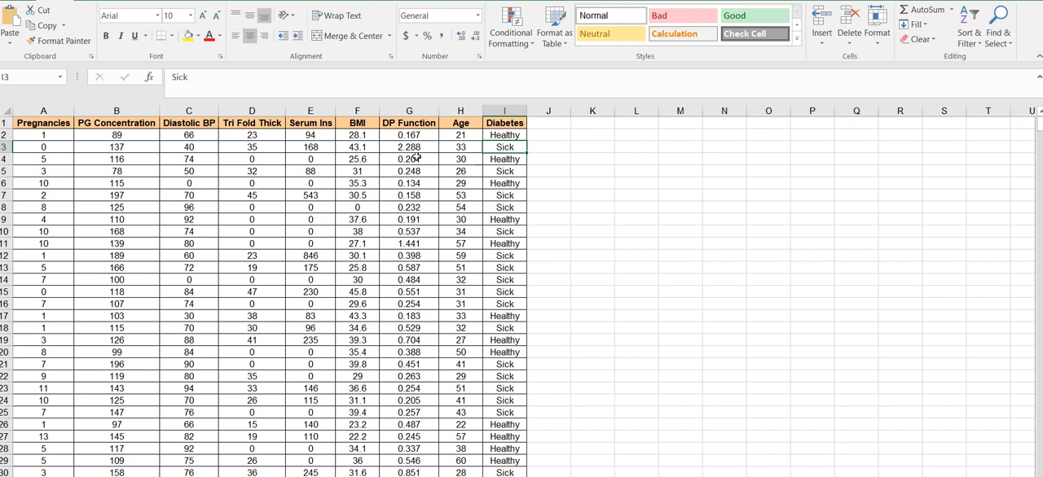
# Step: Switch to DiabetesNewData and highlight the three new patient rows with '?' Diabetes values
pyautogui.click(43, 135)
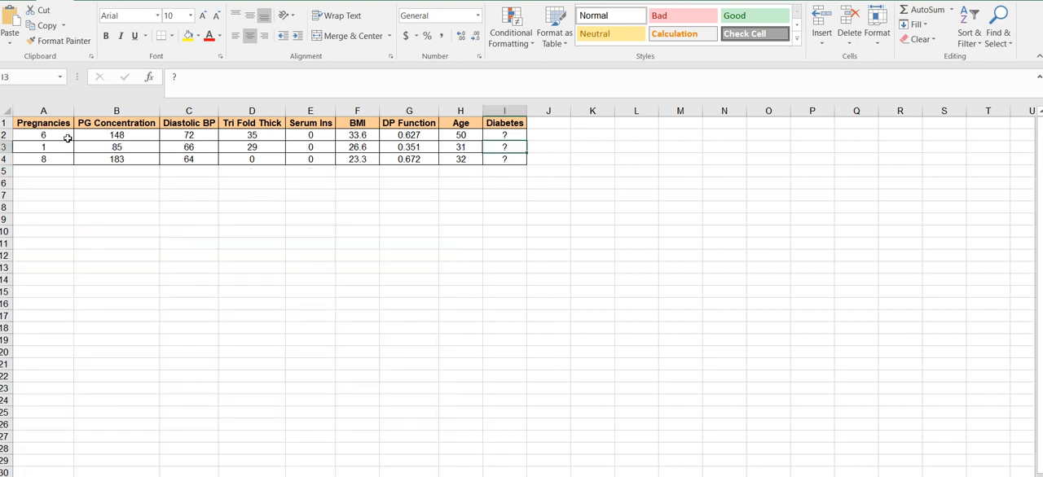
pyautogui.moveTo(42, 135); pyautogui.dragTo(408, 160)
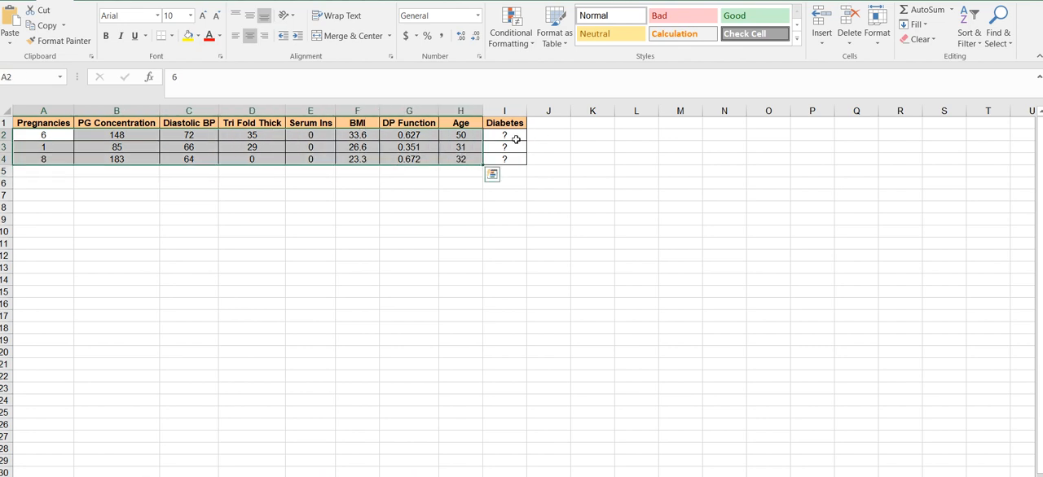
pyautogui.click(505, 159)
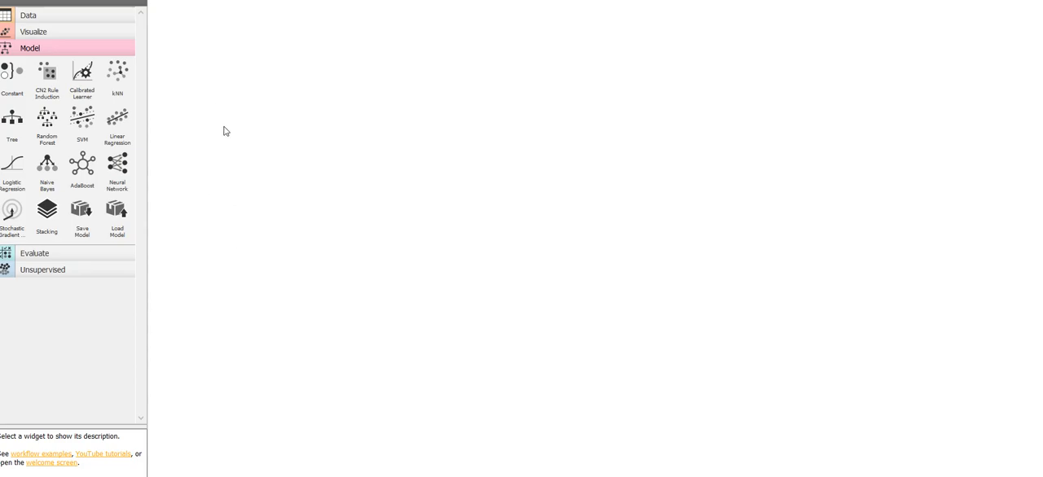
# Step: Add a File widget loading DiabetesNewData.xlsx and a Data Table widget linked to it
pyautogui.click(28, 14)
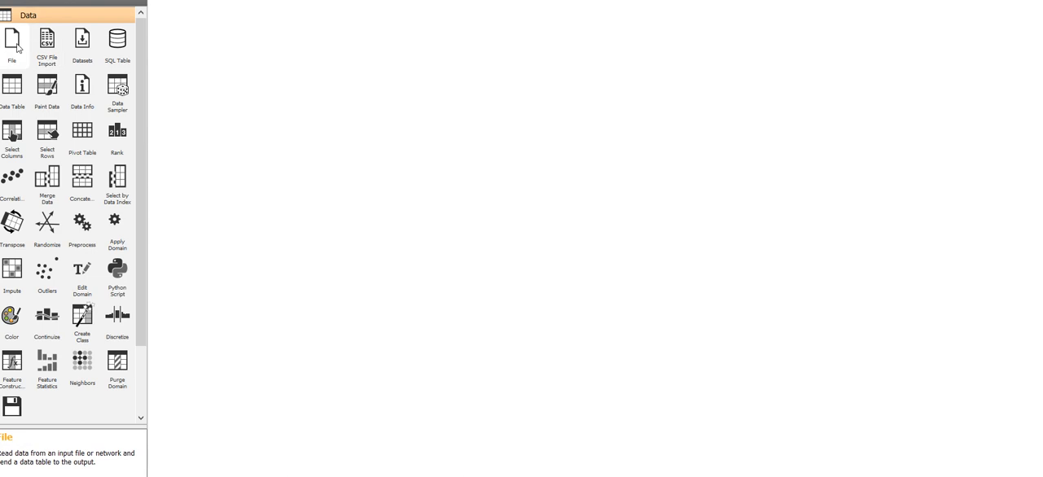
pyautogui.doubleClick(12, 41)
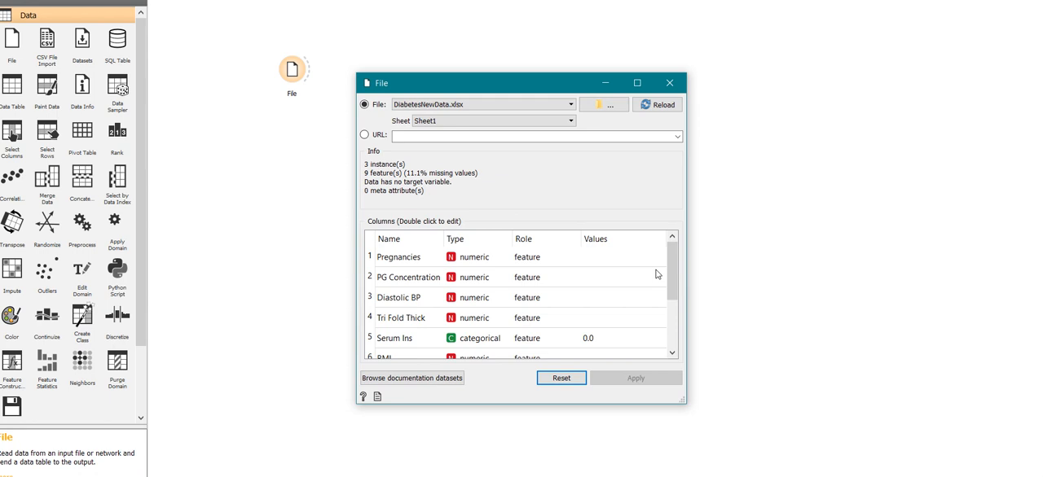
pyautogui.click(668, 81)
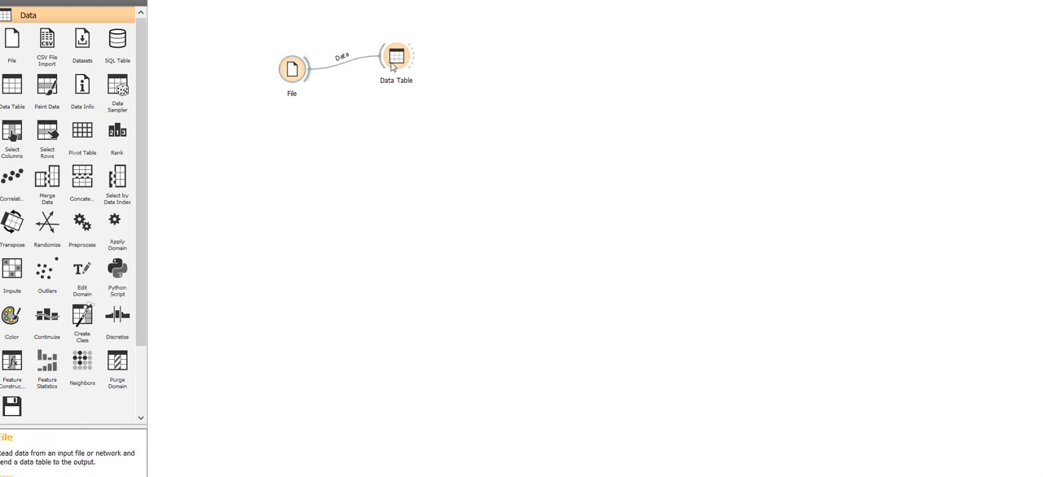
pyautogui.doubleClick(396, 56)
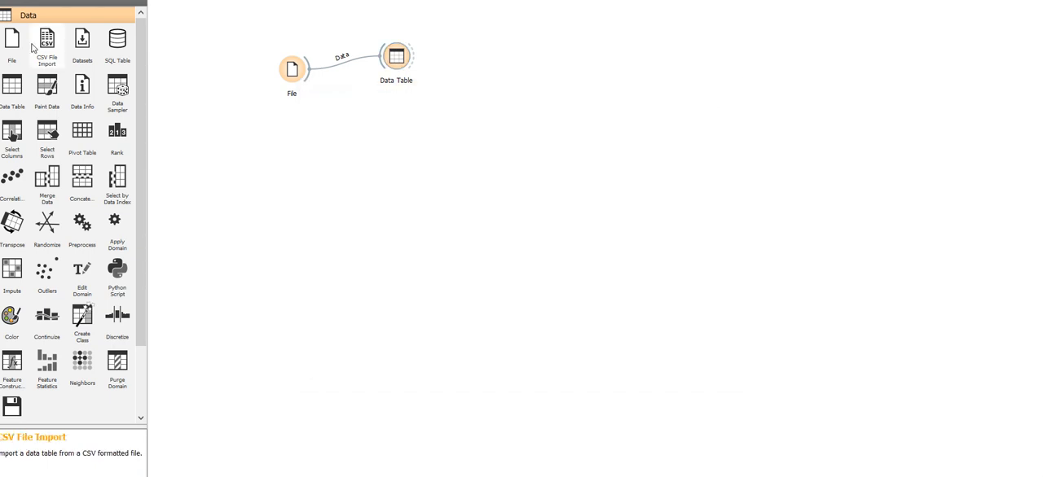
# Step: Add a second File widget and load Diabetes.xlsx into it
pyautogui.moveTo(13, 39); pyautogui.dragTo(297, 225)
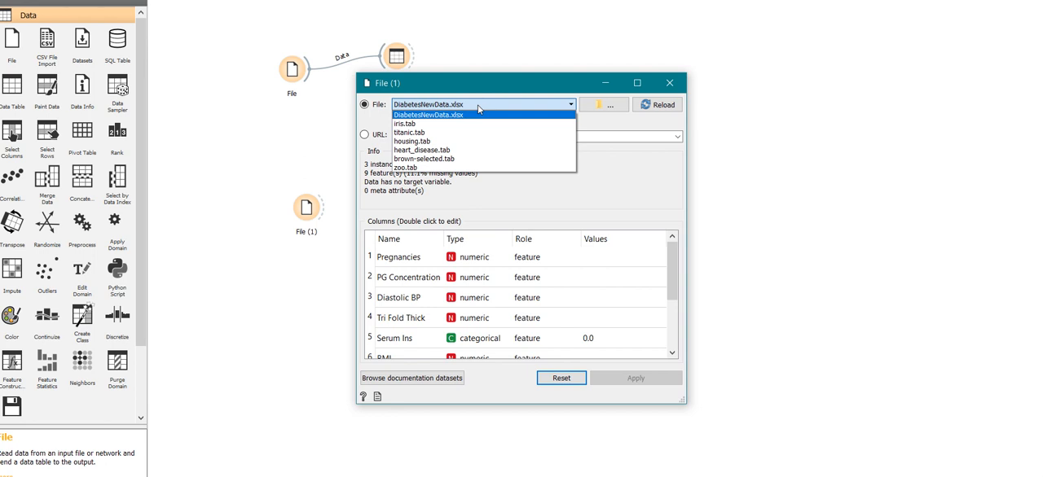
pyautogui.moveTo(610, 114)
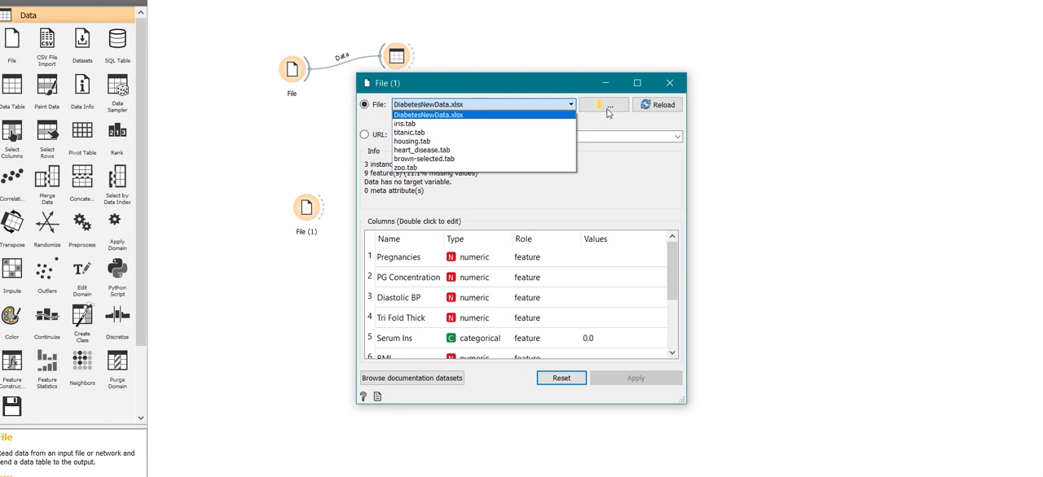
pyautogui.click(603, 104)
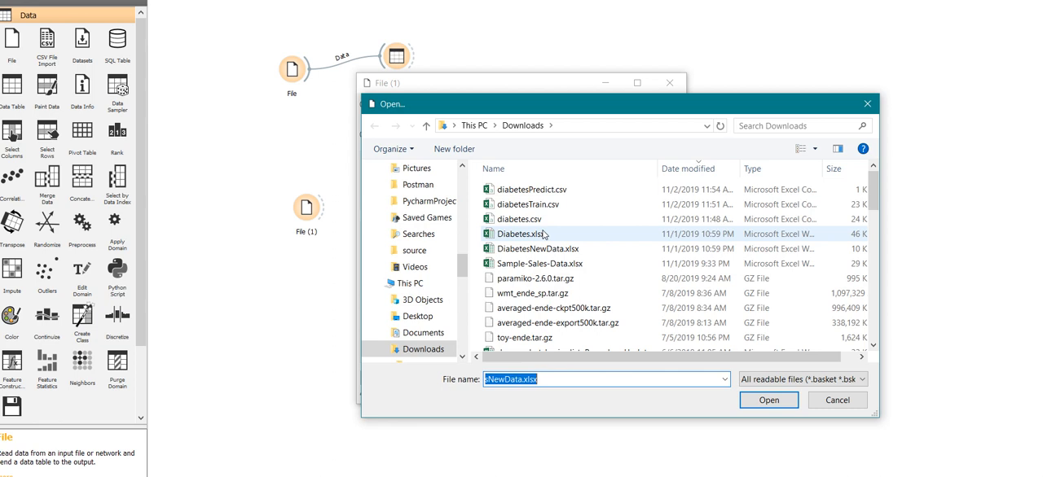
pyautogui.click(522, 234)
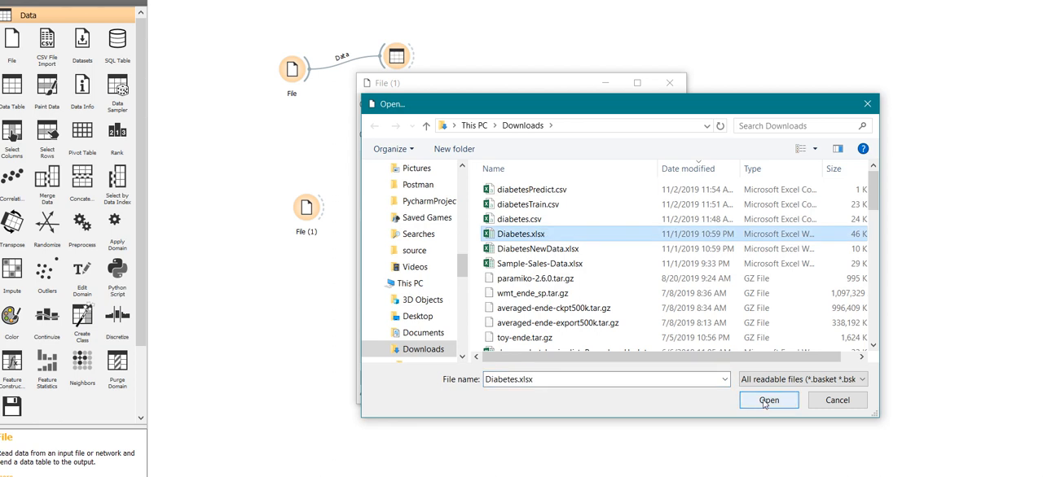
pyautogui.click(765, 400)
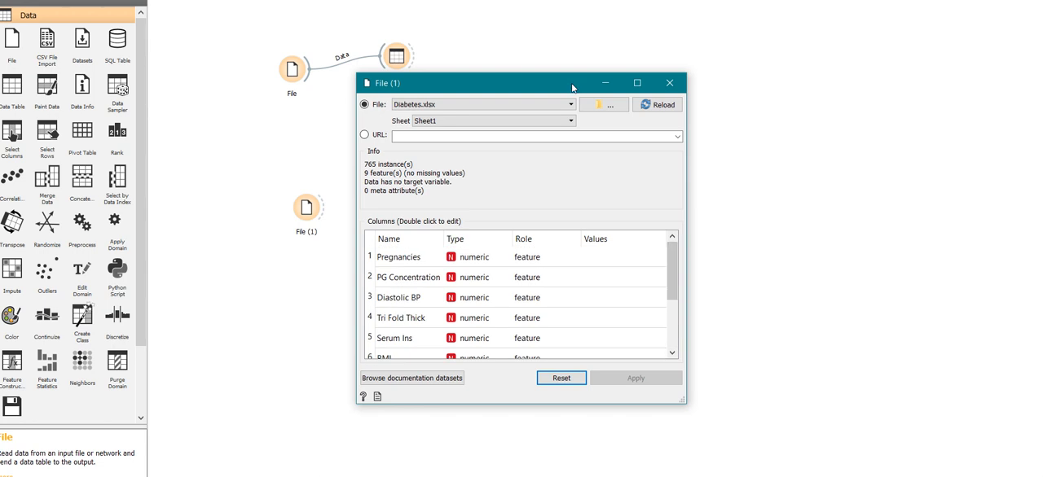
pyautogui.click(667, 82)
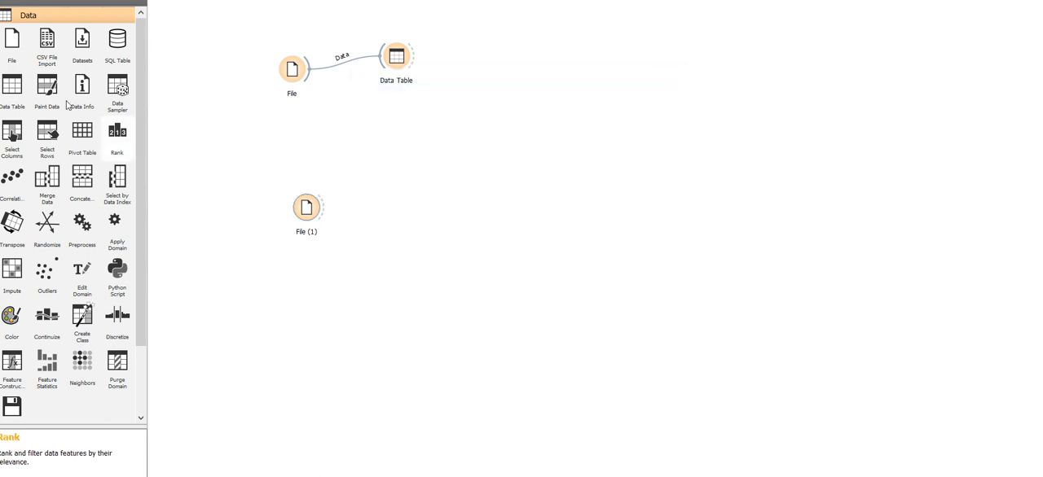
# Step: Link File (1) to a new Data Table (1) and browse the 765-row Diabetes dataset
pyautogui.doubleClick(13, 84)
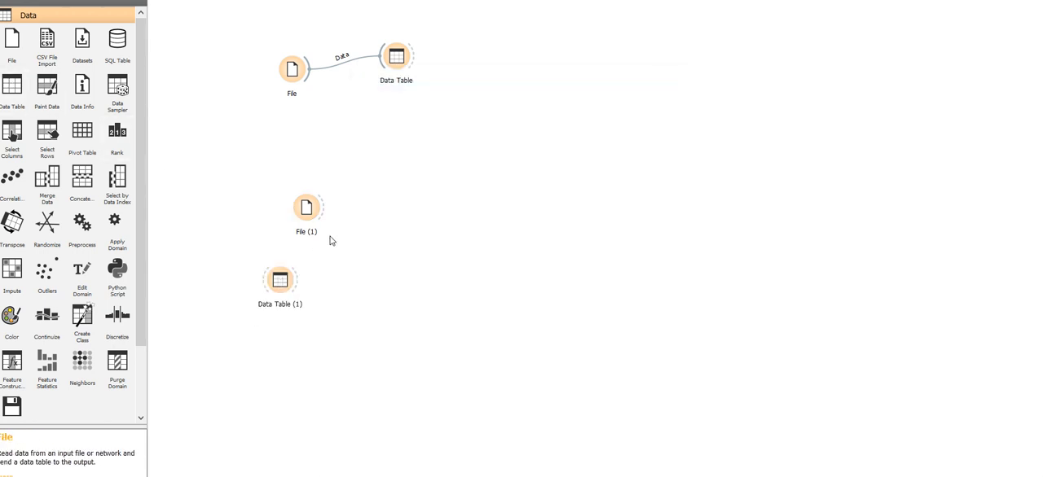
pyautogui.moveTo(325, 207); pyautogui.dragTo(280, 280)
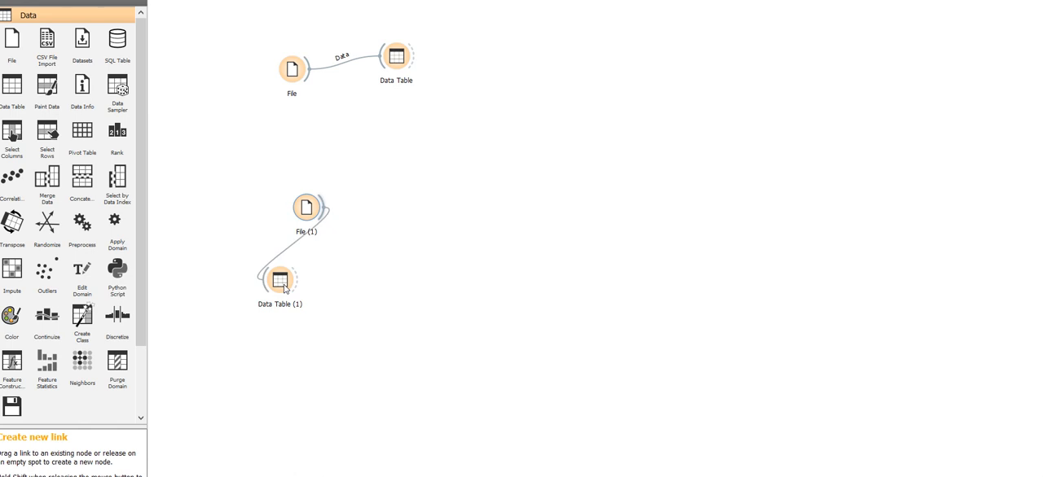
pyautogui.doubleClick(280, 280)
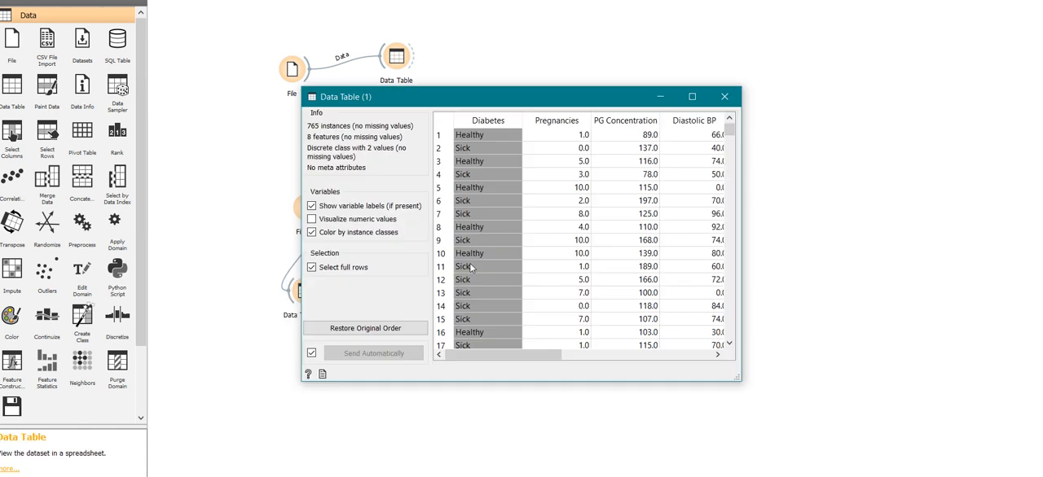
pyautogui.scroll(-3)
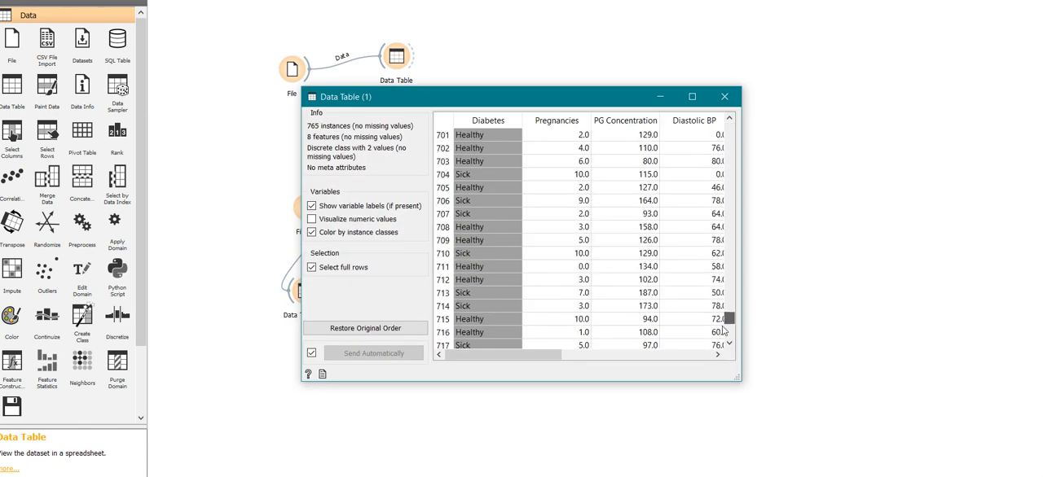
pyautogui.scroll(3)
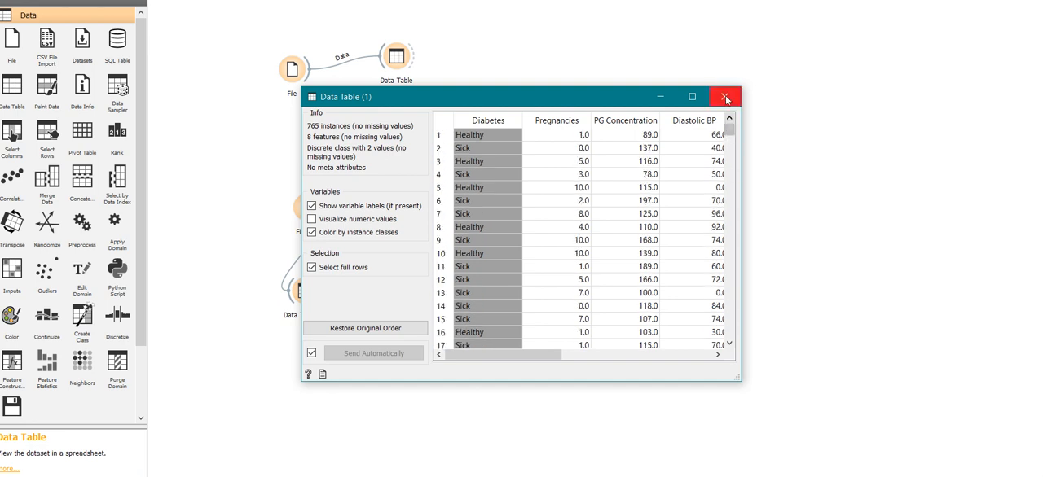
pyautogui.click(723, 96)
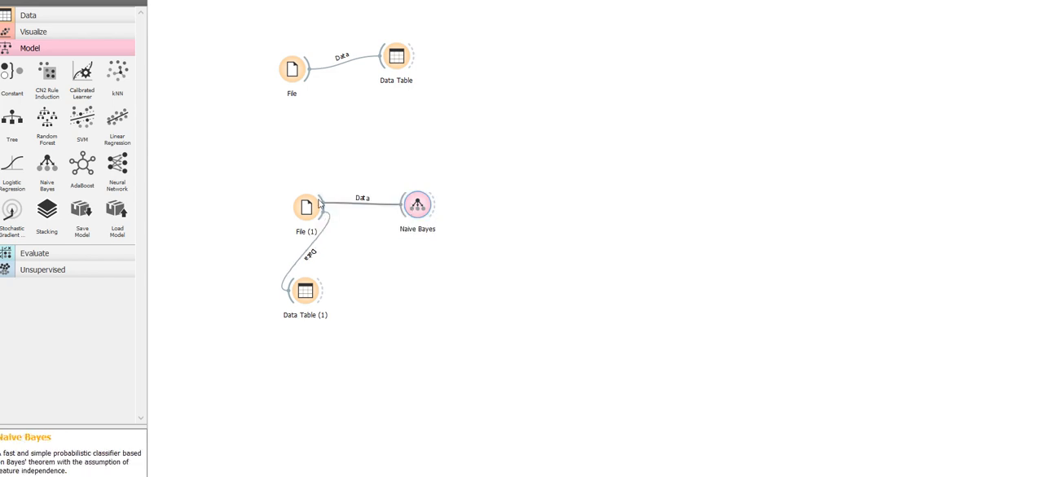
pyautogui.moveTo(36, 254)
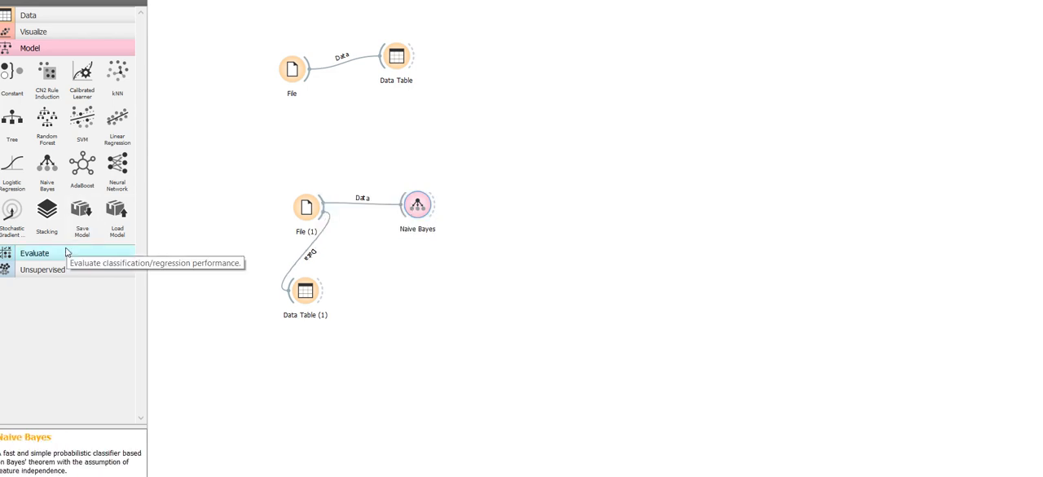
# Step: Add a Predictions widget fed by the Naive Bayes model and the new patient data
pyautogui.click(34, 254)
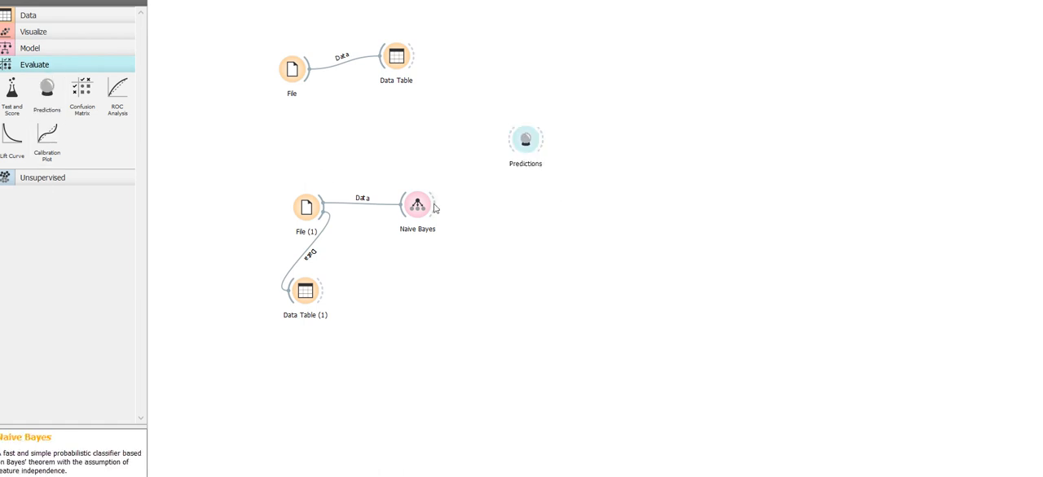
pyautogui.moveTo(431, 203); pyautogui.dragTo(525, 138)
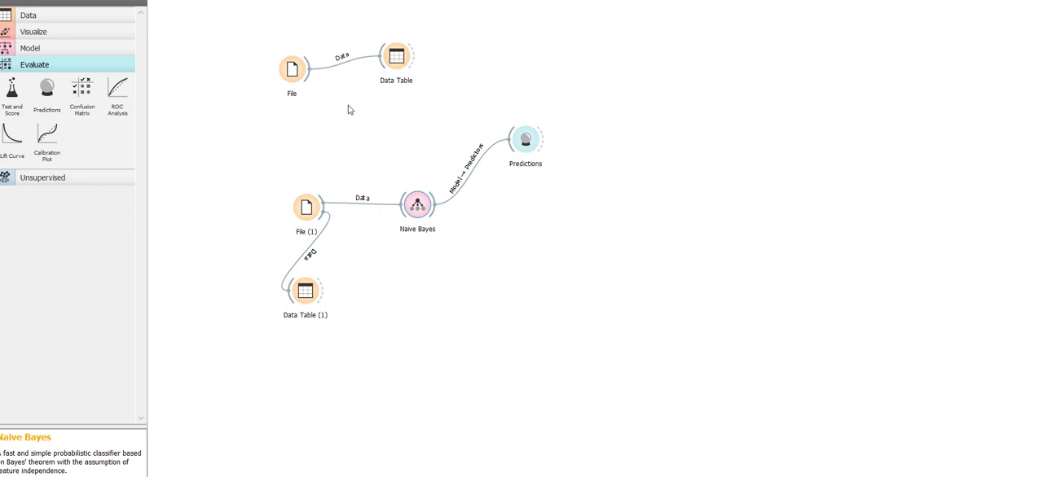
pyautogui.moveTo(309, 78)
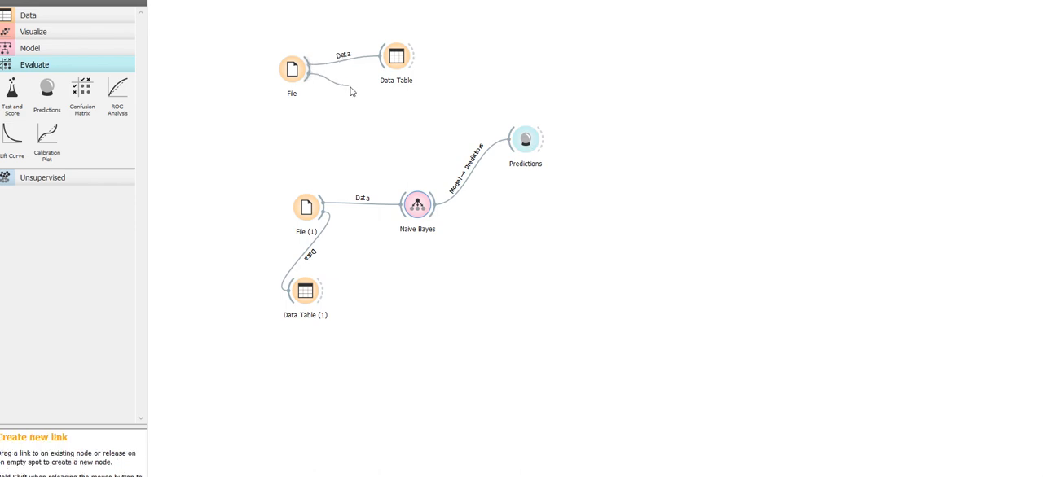
pyautogui.moveTo(306, 68); pyautogui.dragTo(525, 139)
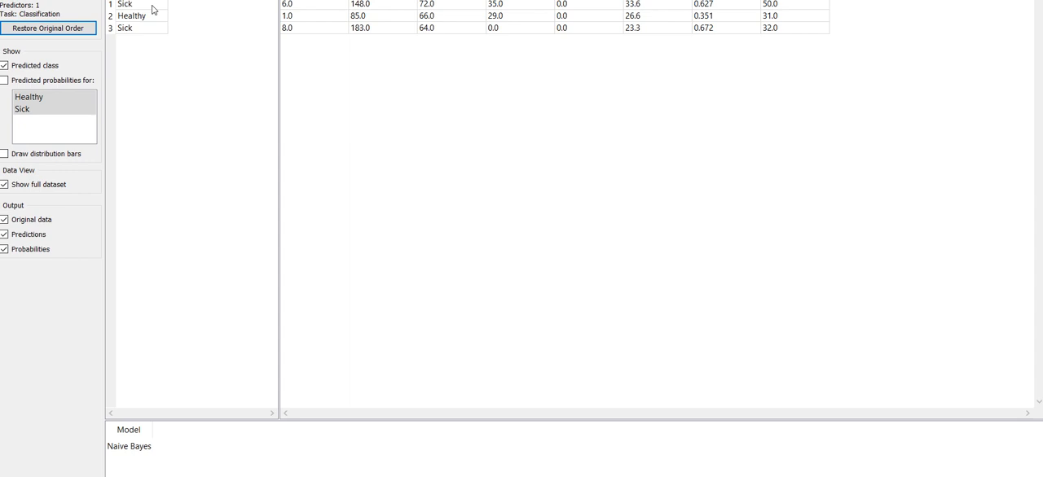
pyautogui.moveTo(124, 3)
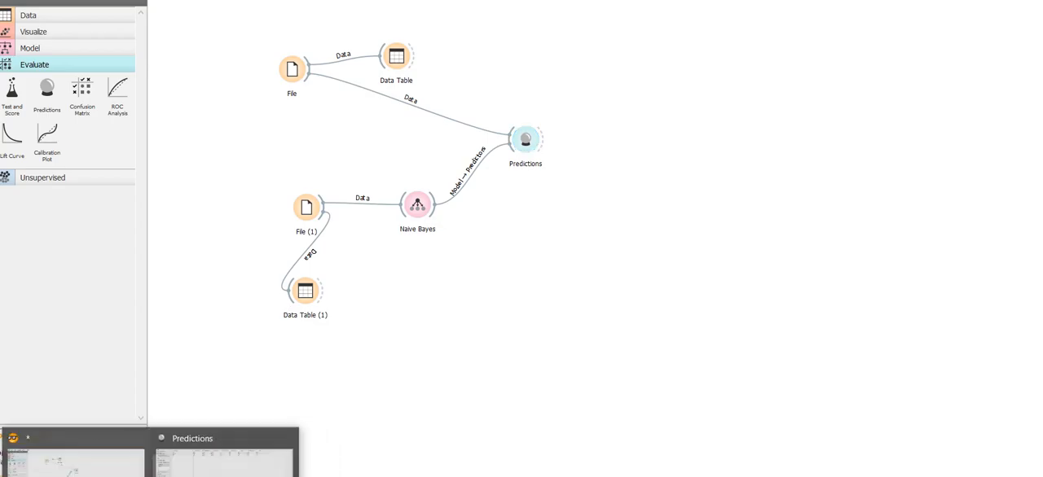
# Step: Review the Predictions results showing Sick, Healthy, Sick for the three new patients
pyautogui.doubleClick(525, 138)
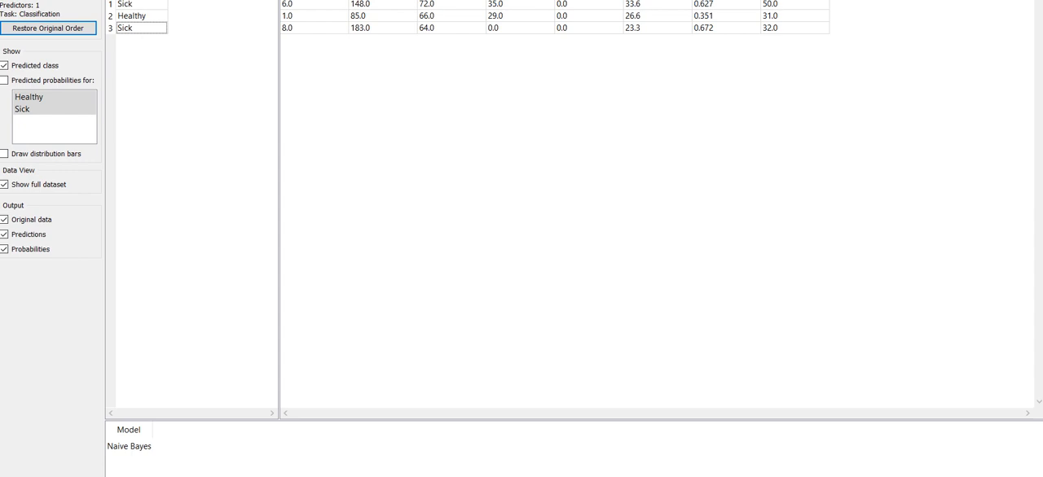
pyautogui.click(668, 81)
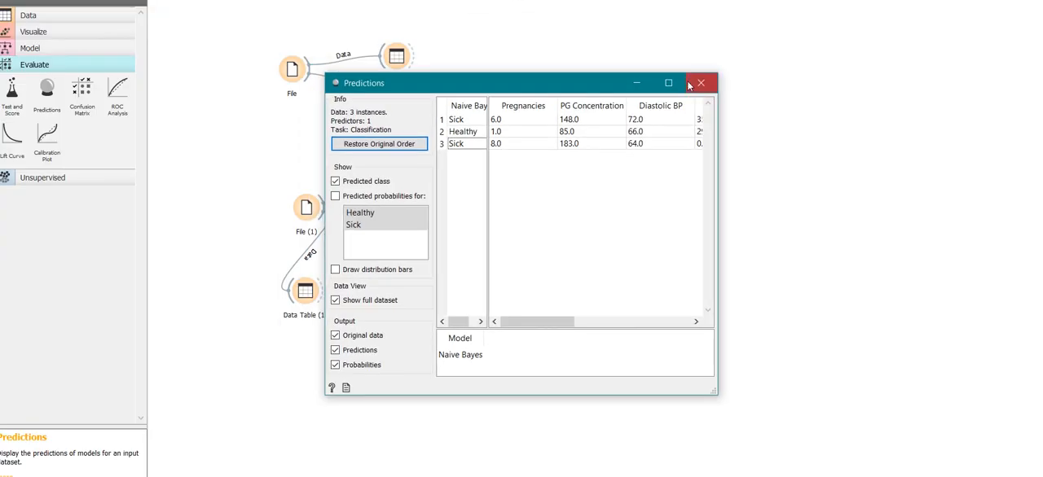
pyautogui.click(668, 83)
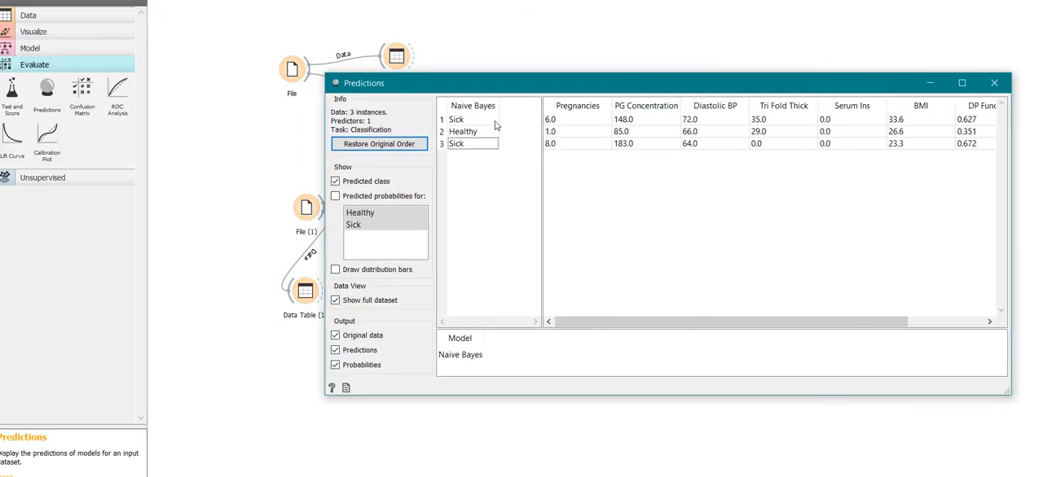
pyautogui.click(994, 81)
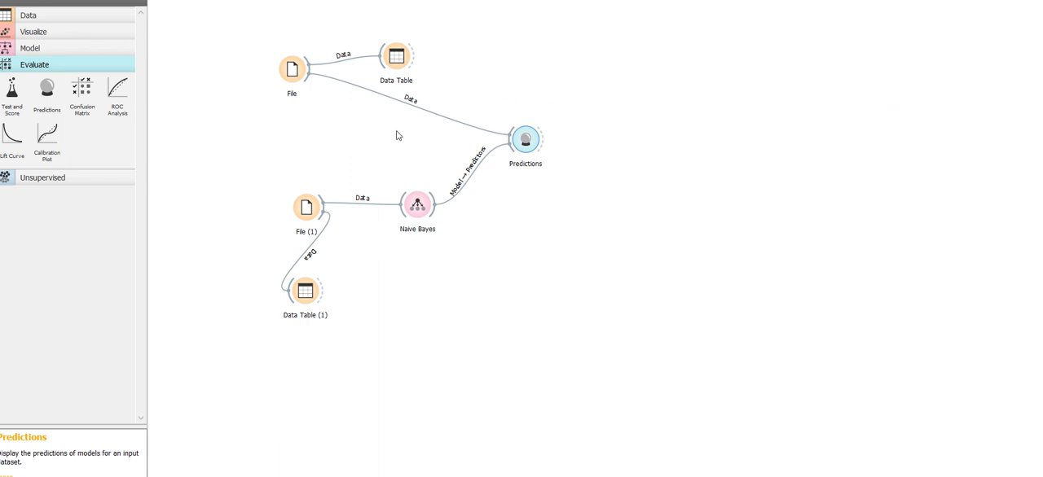
# Step: Add Logistic Regression and Neural Network on File (1) into Predictions and view all three models' predictions
pyautogui.click(29, 47)
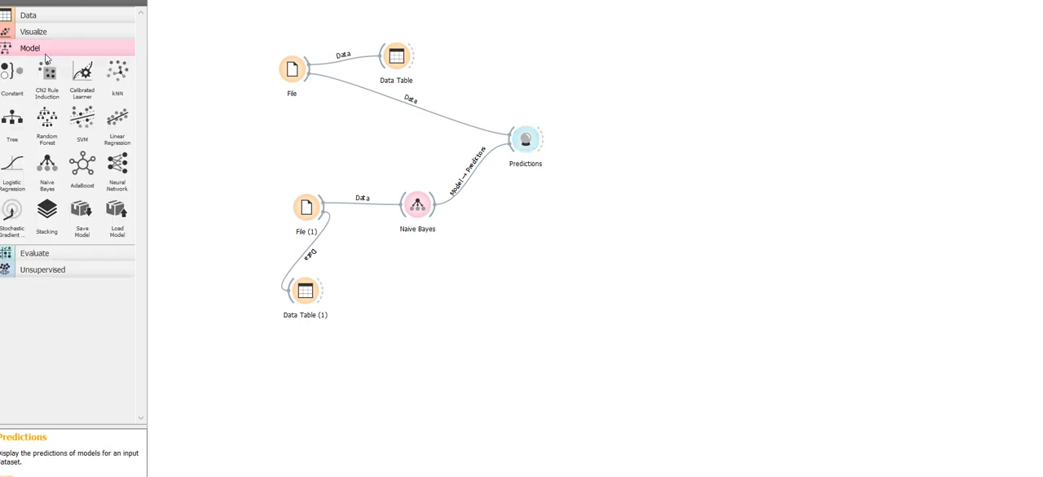
pyautogui.moveTo(13, 166)
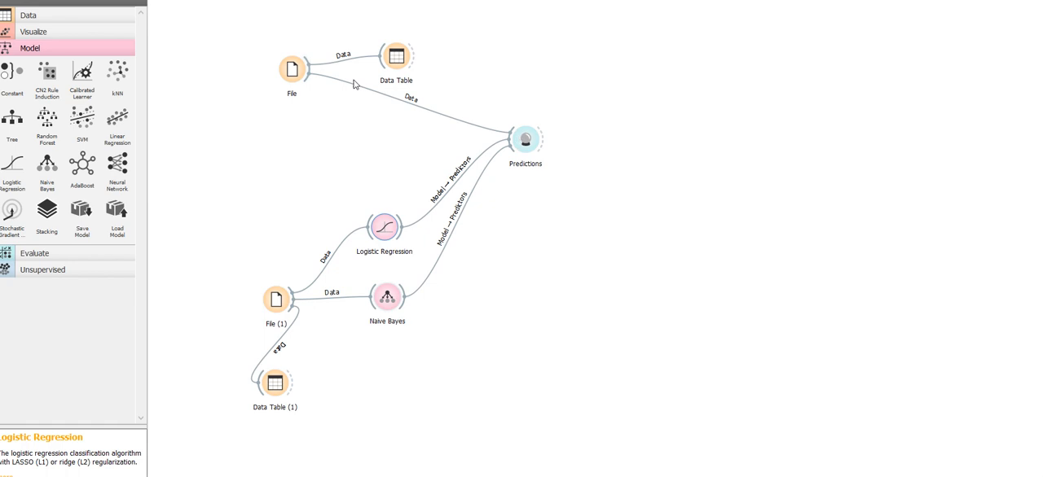
pyautogui.doubleClick(524, 138)
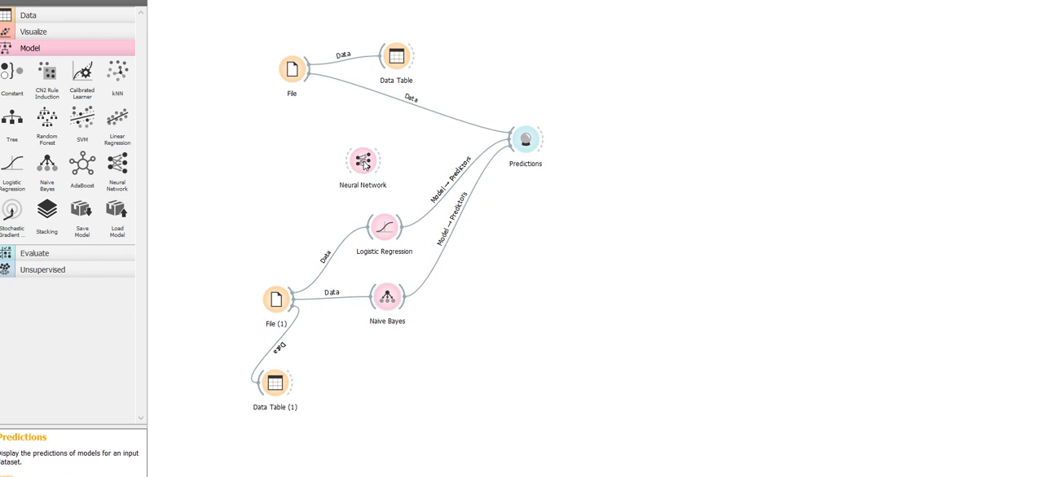
pyautogui.click(361, 160)
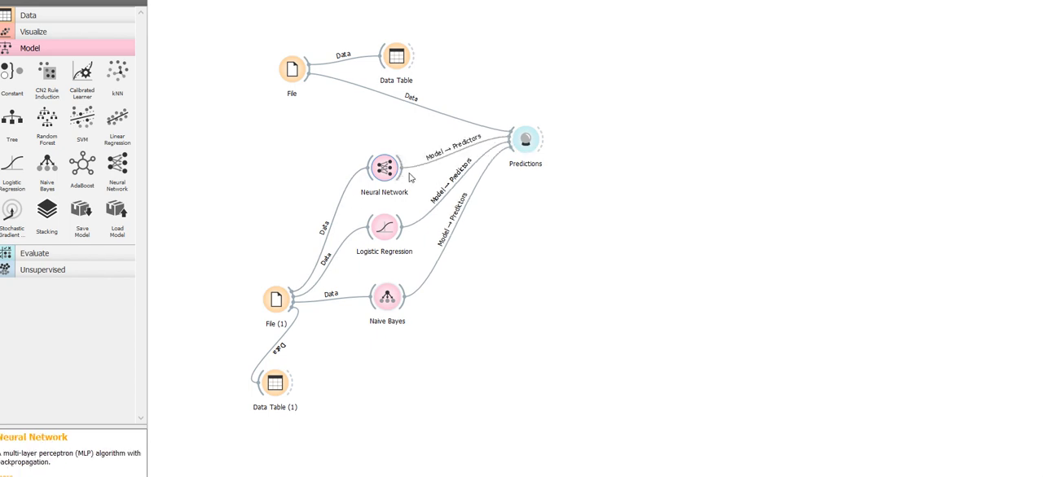
pyautogui.moveTo(351, 119)
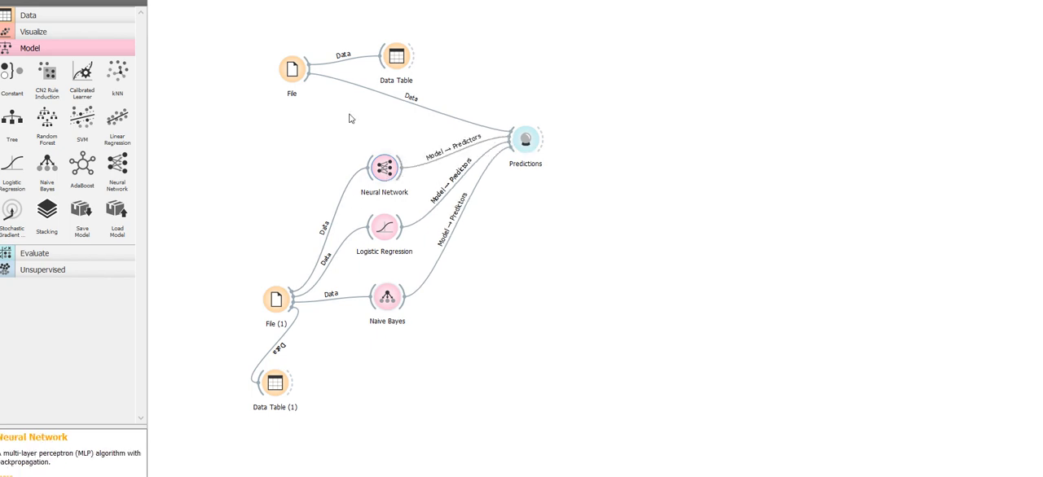
pyautogui.doubleClick(525, 140)
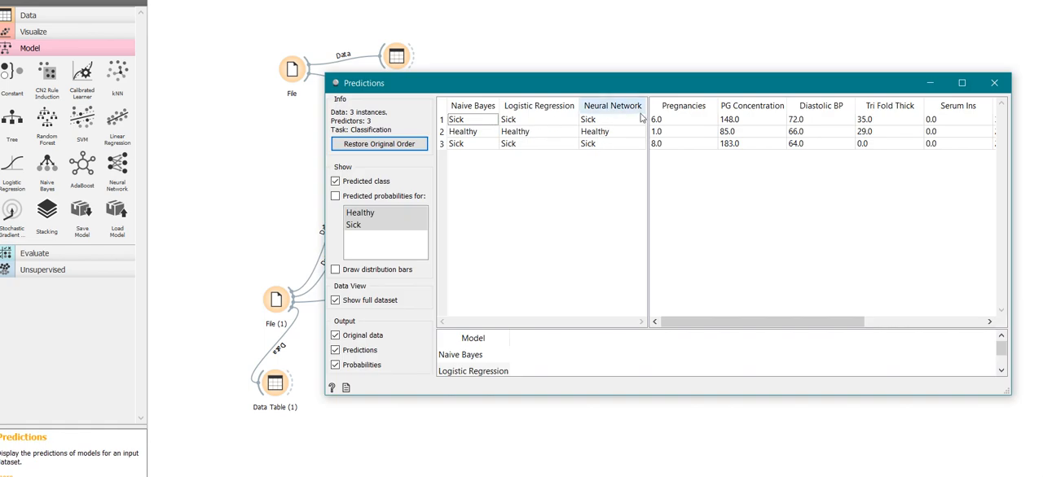
pyautogui.moveTo(668, 120)
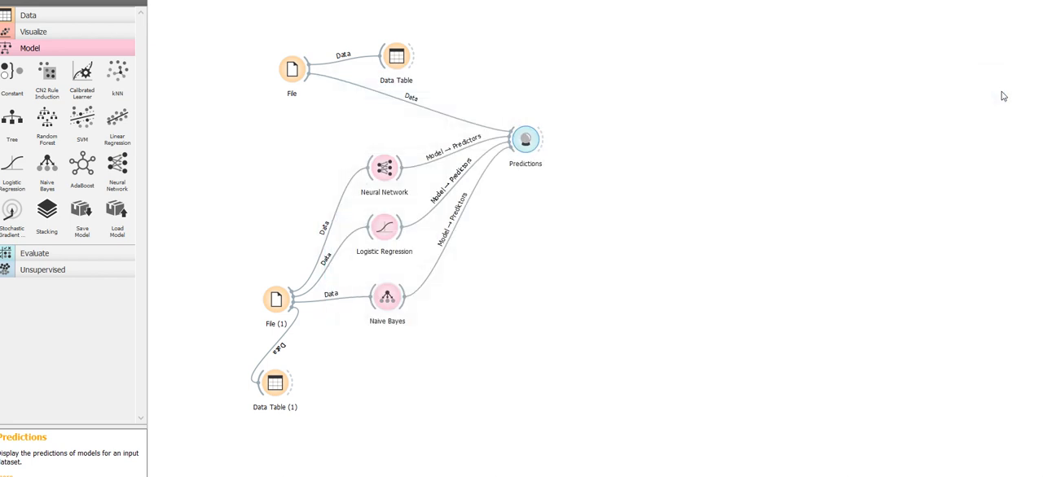
pyautogui.moveTo(764, 186)
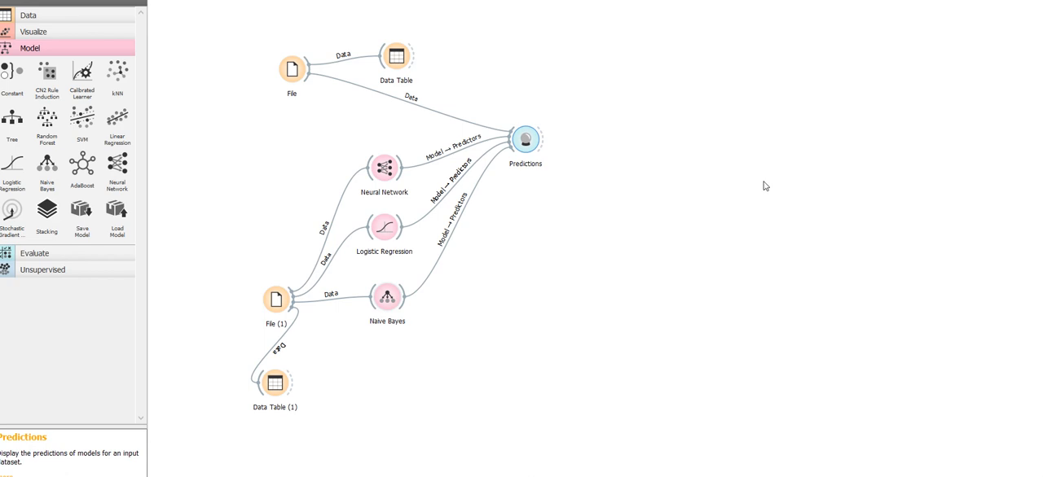
# Step: Move Predictions lower right and place a Test and Score widget on the canvas
pyautogui.click(525, 140)
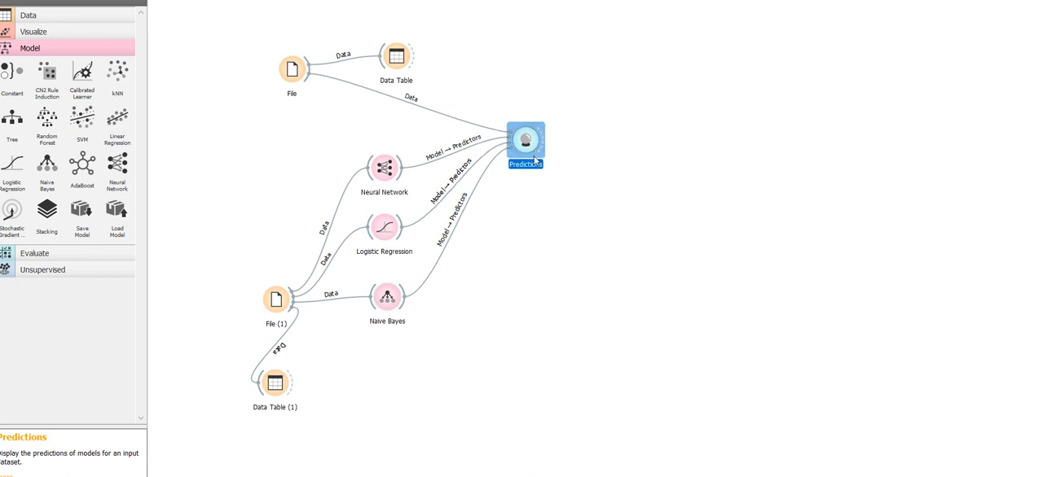
pyautogui.moveTo(525, 143); pyautogui.dragTo(541, 209)
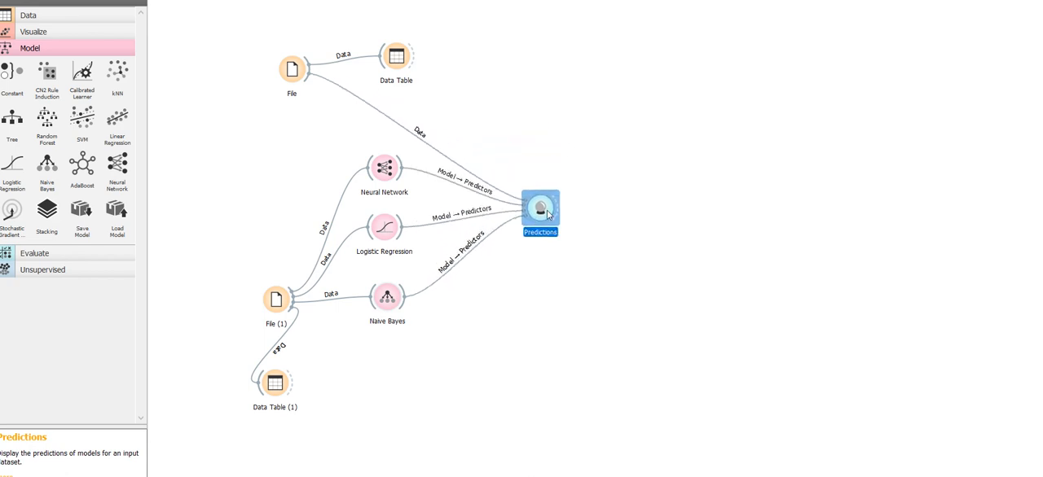
pyautogui.moveTo(202, 290)
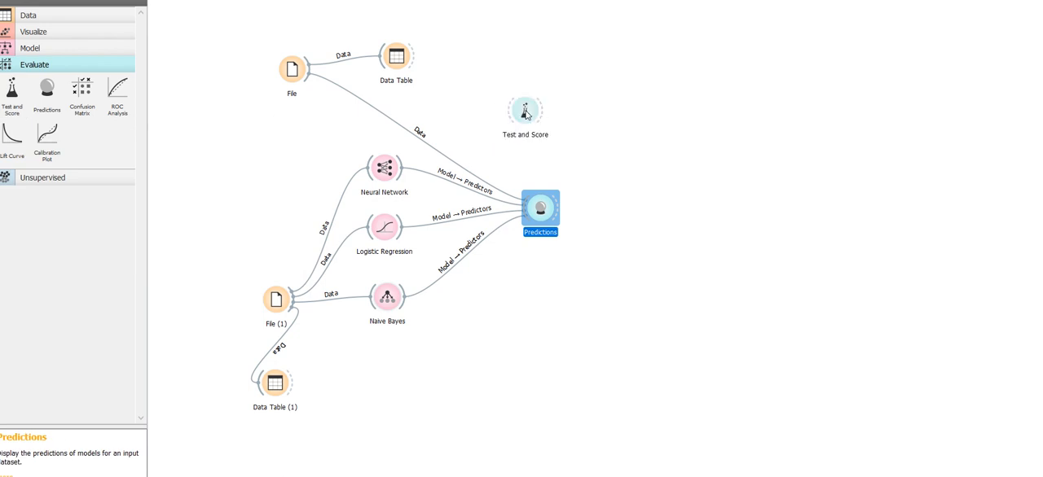
pyautogui.click(524, 111)
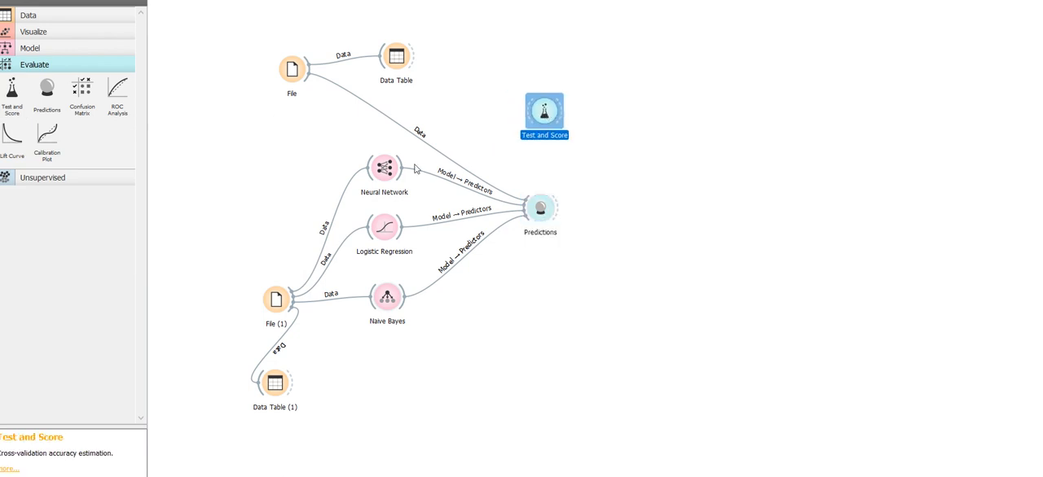
pyautogui.moveTo(400, 293)
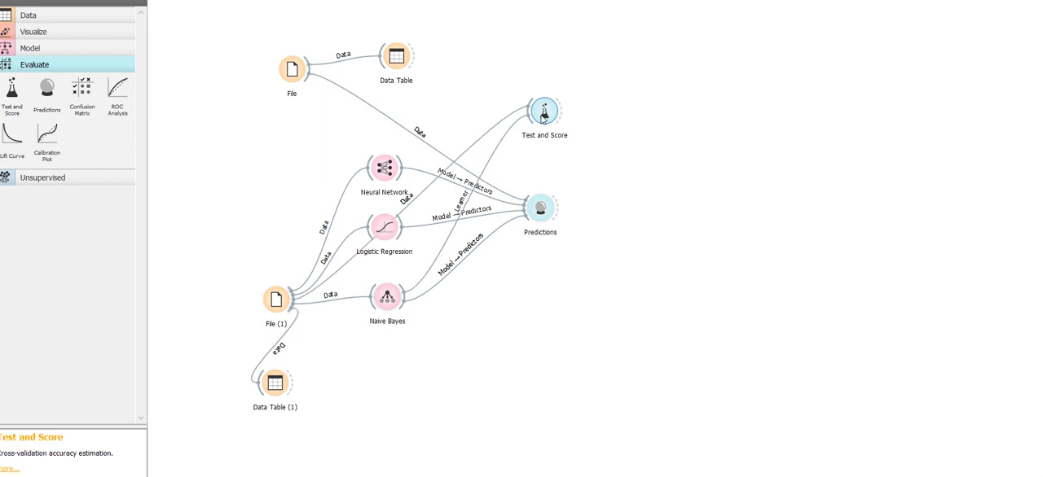
pyautogui.doubleClick(544, 111)
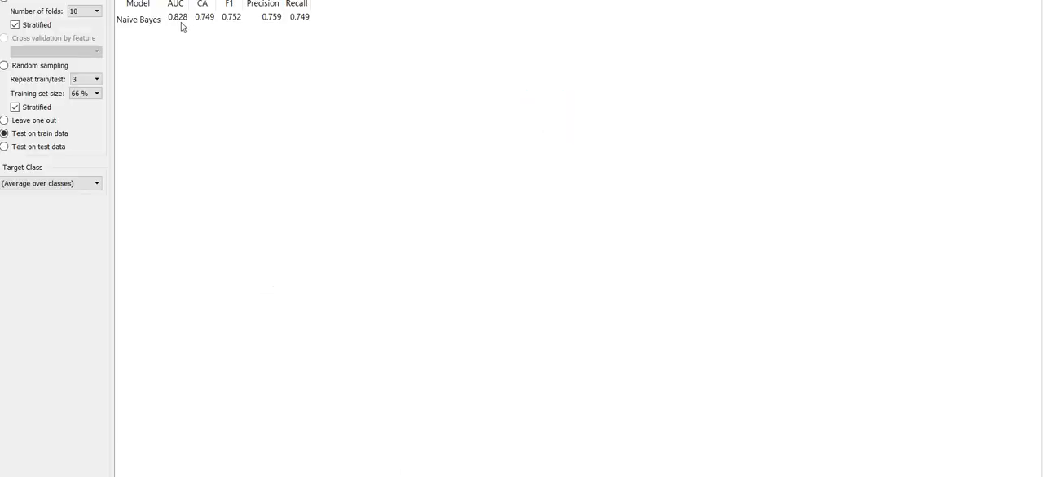
pyautogui.moveTo(173, 16)
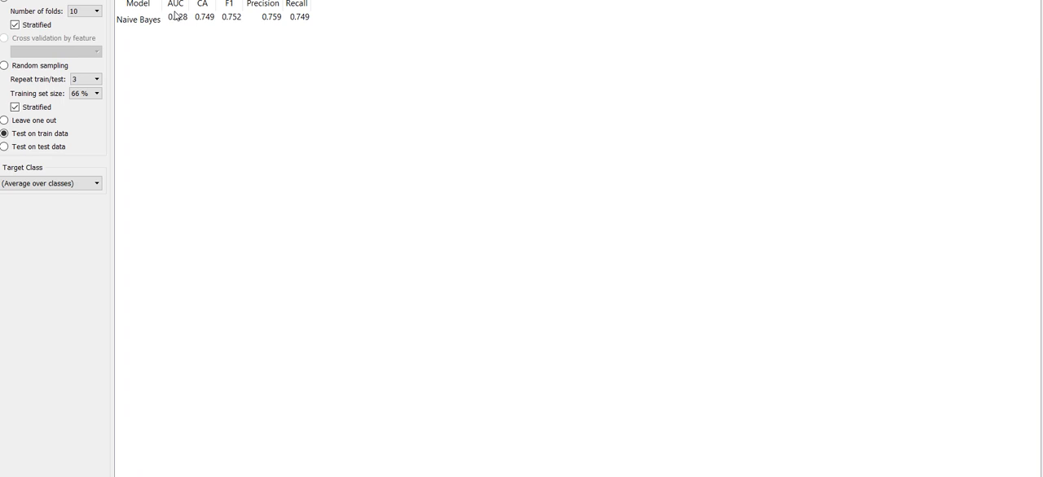
pyautogui.click(203, 17)
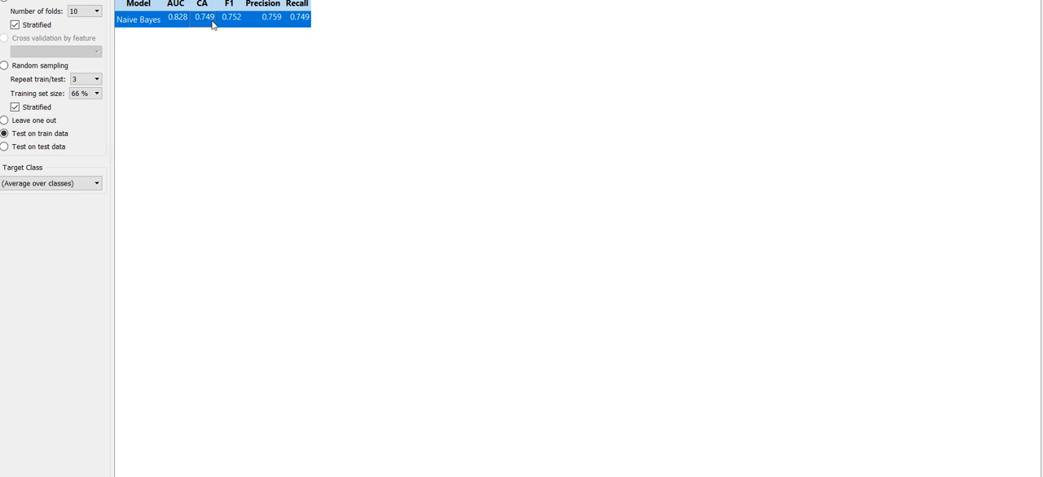
pyautogui.moveTo(230, 27)
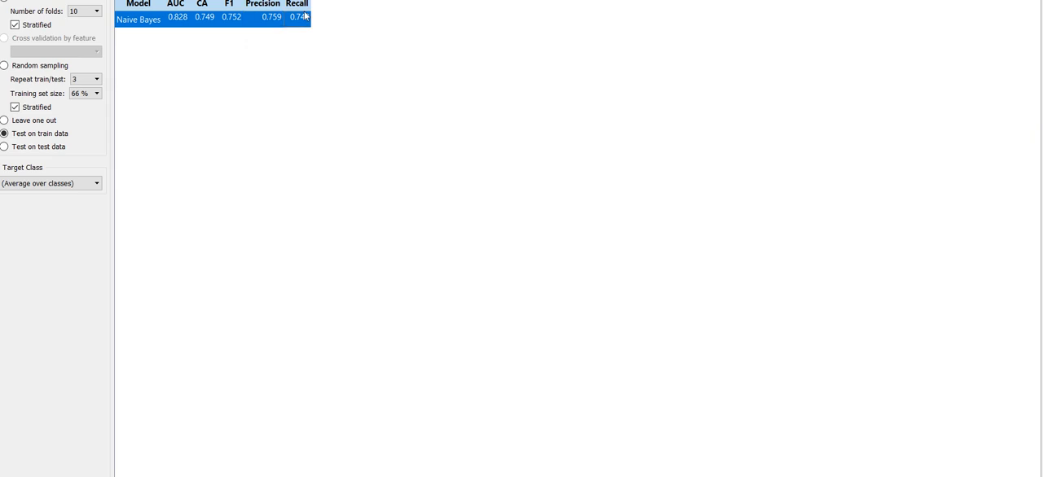
pyautogui.moveTo(308, 31)
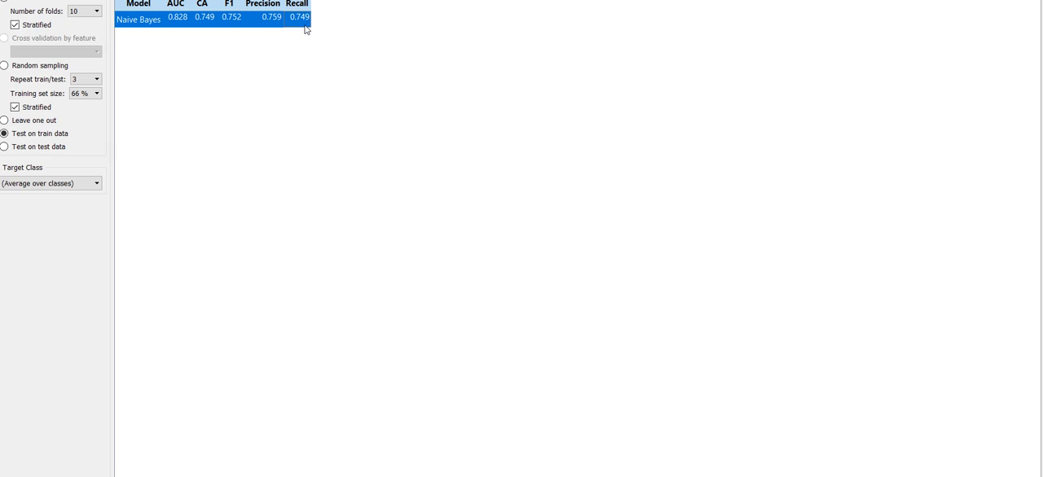
pyautogui.moveTo(923, 29)
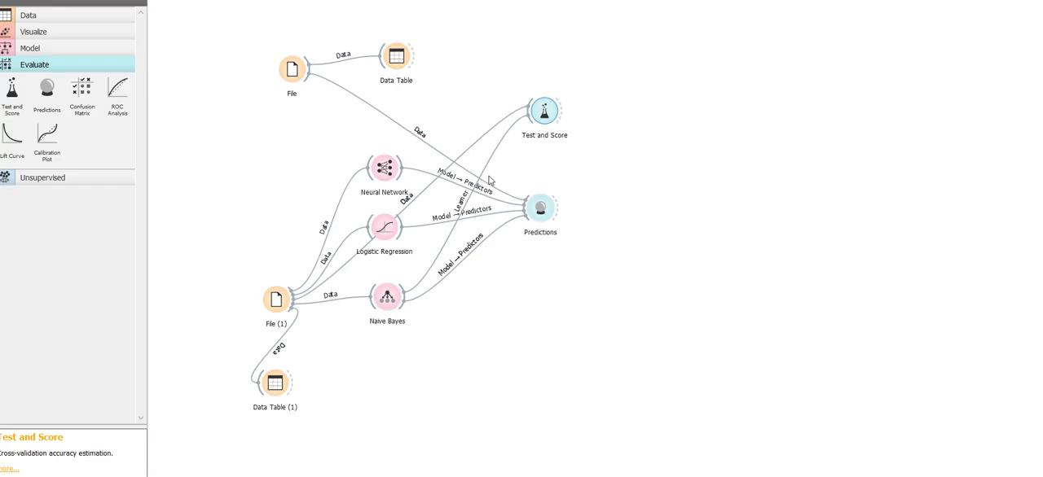
pyautogui.moveTo(332, 281)
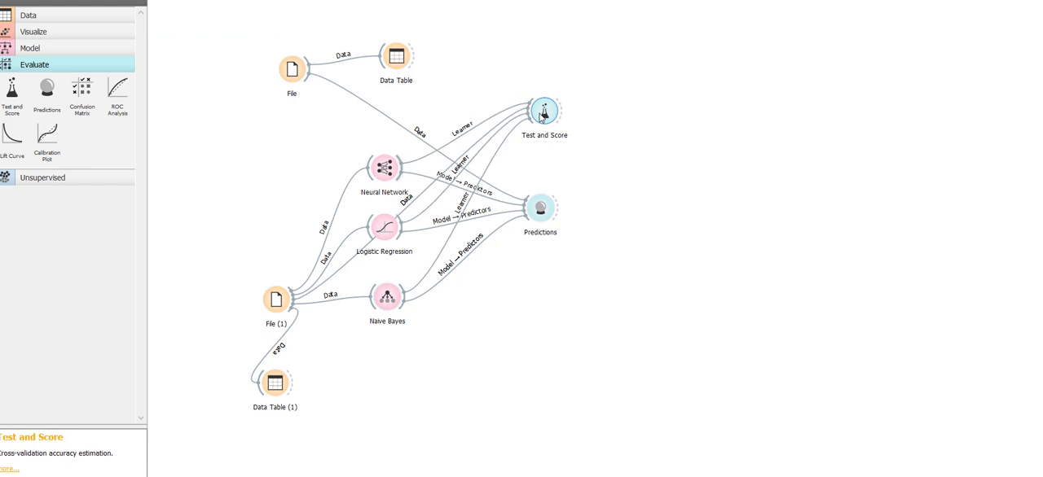
pyautogui.doubleClick(544, 111)
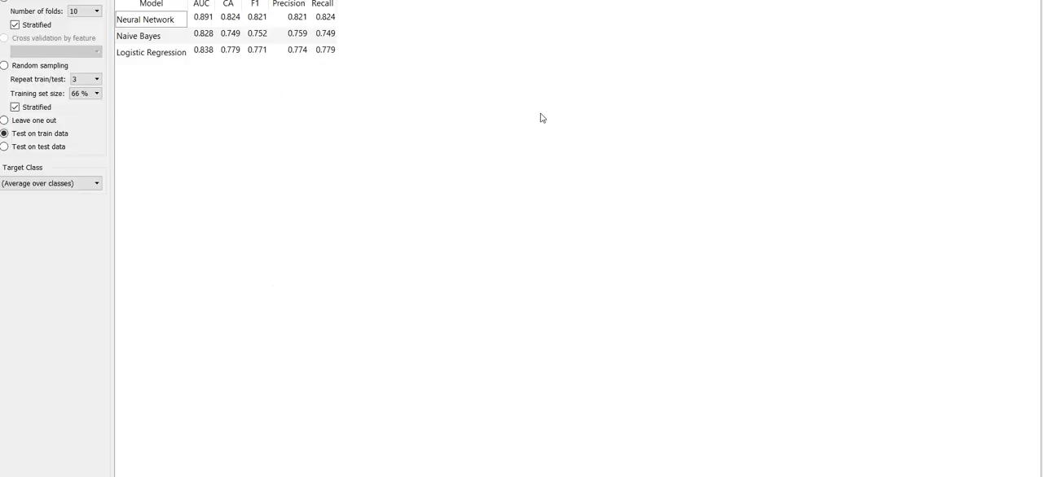
pyautogui.moveTo(238, 26)
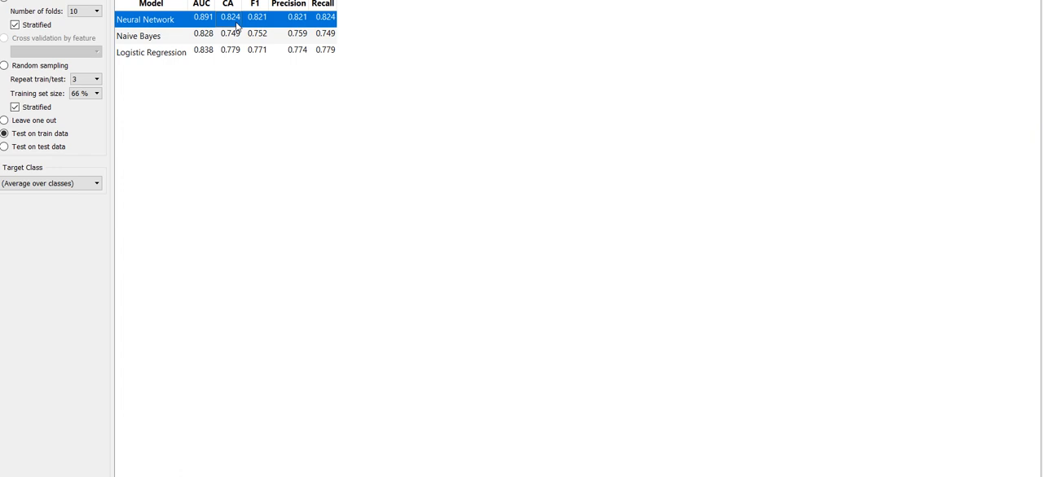
pyautogui.moveTo(299, 35)
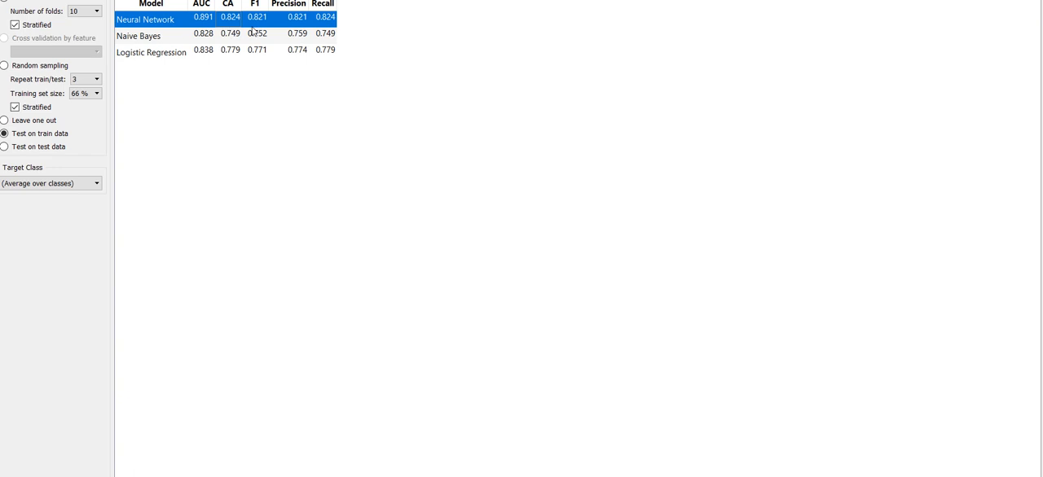
pyautogui.moveTo(205, 28)
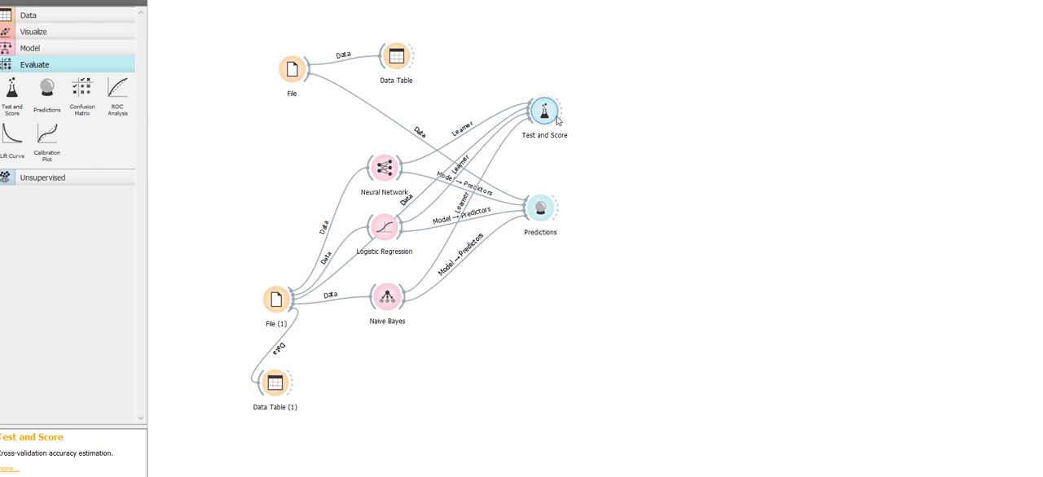
pyautogui.moveTo(544, 111)
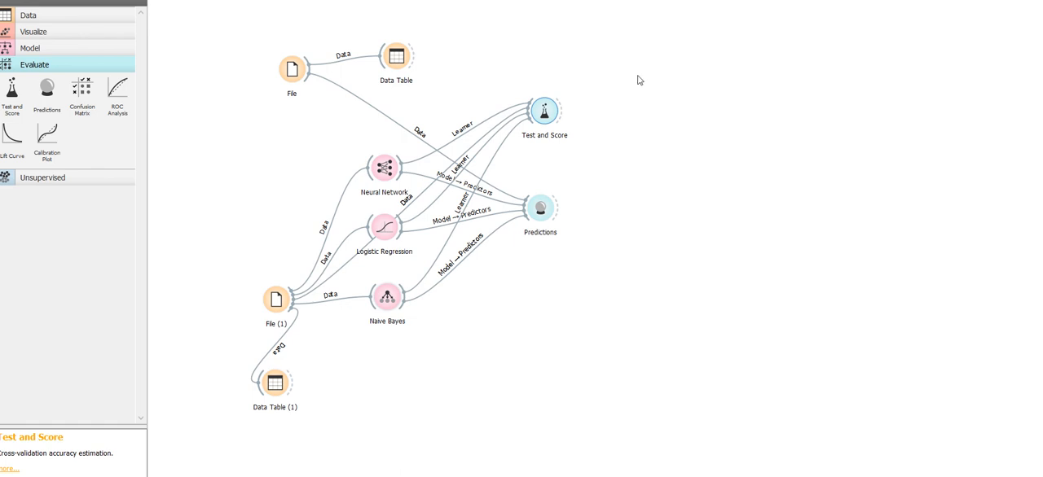
pyautogui.moveTo(638, 80)
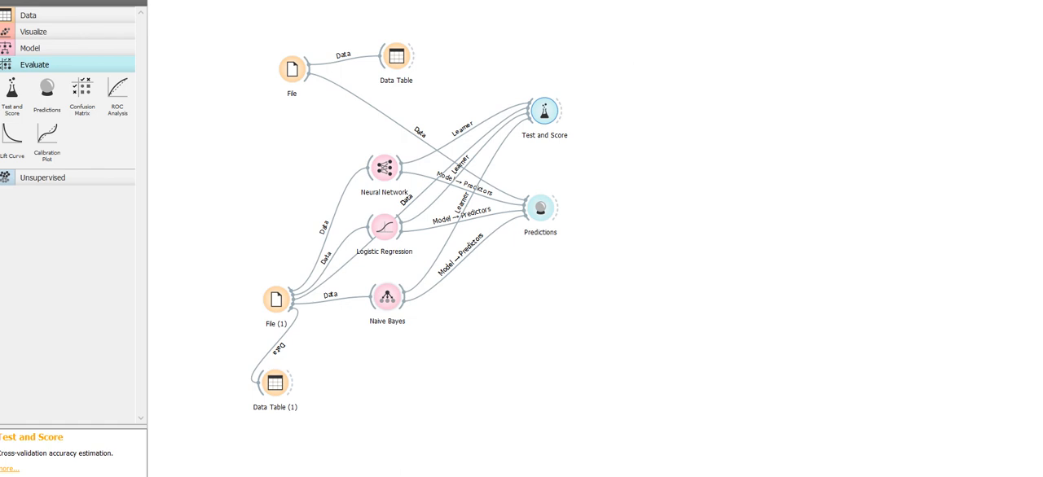